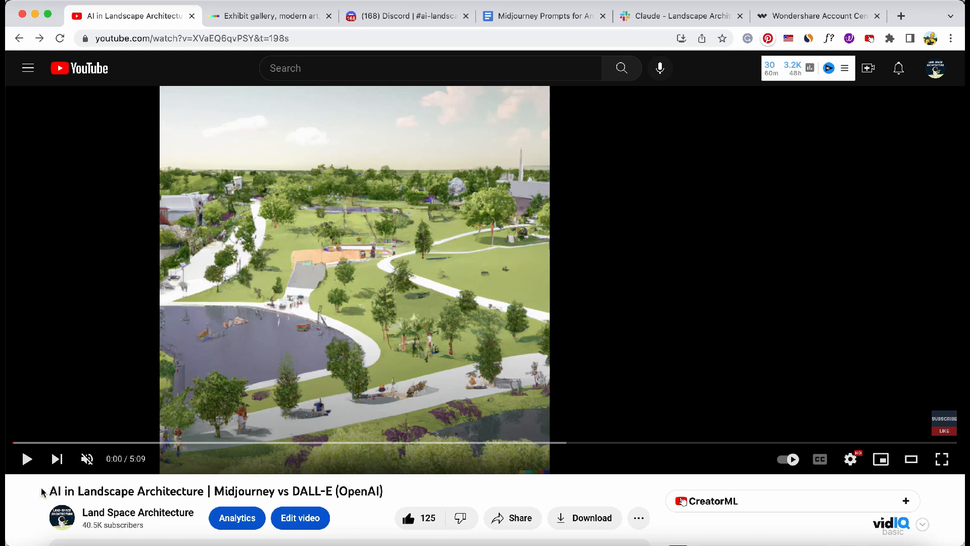
# Step: Enlarge the first highrise office render and step through to the white-pavilion image
pyautogui.click(26, 458)
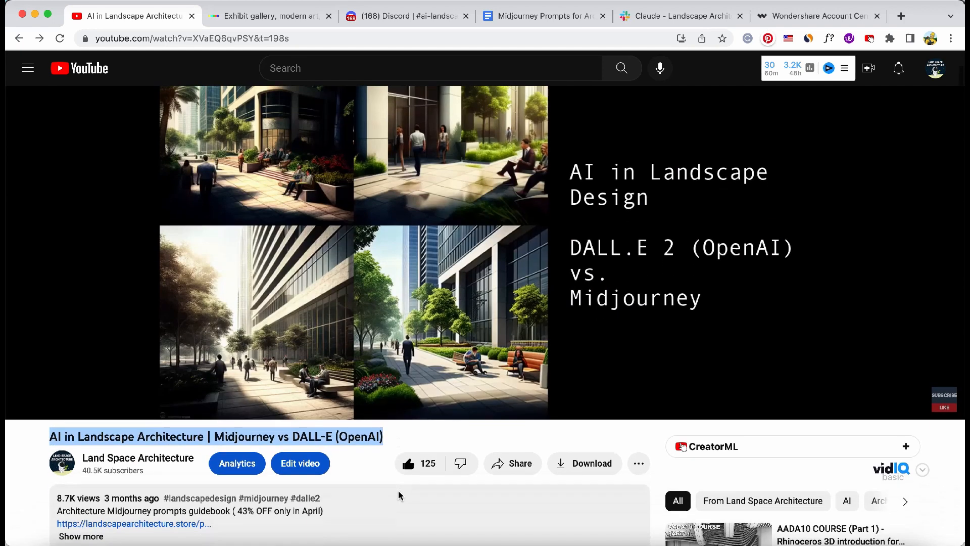
pyautogui.click(291, 15)
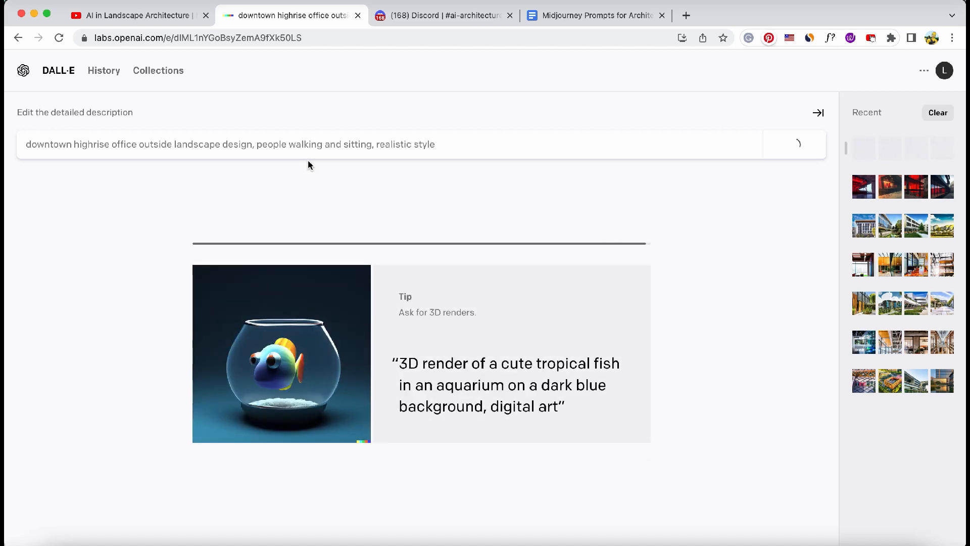
pyautogui.click(794, 144)
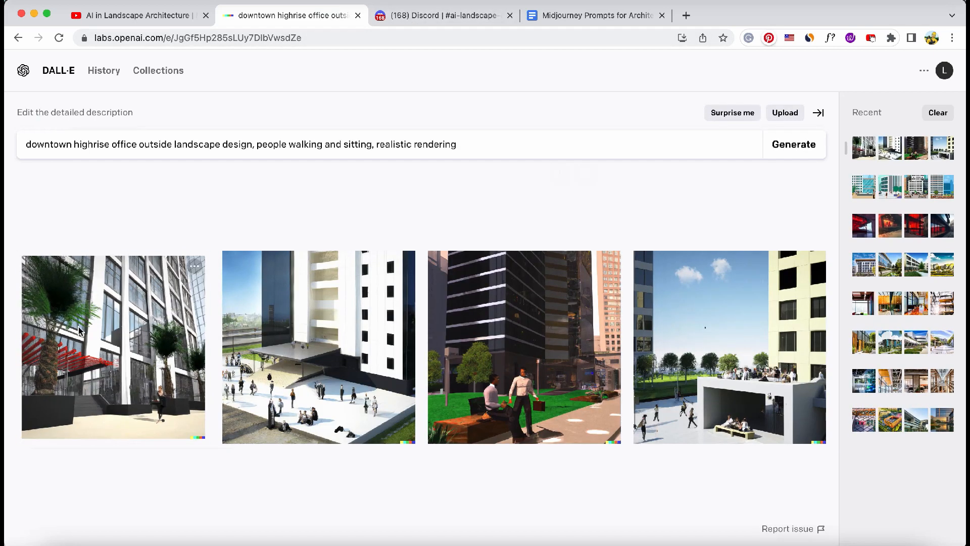
pyautogui.click(114, 347)
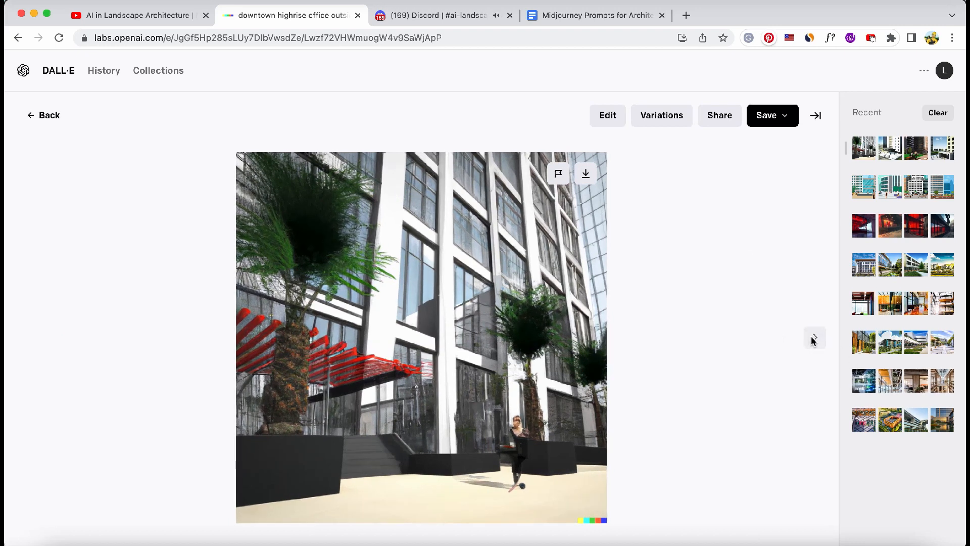
pyautogui.click(813, 338)
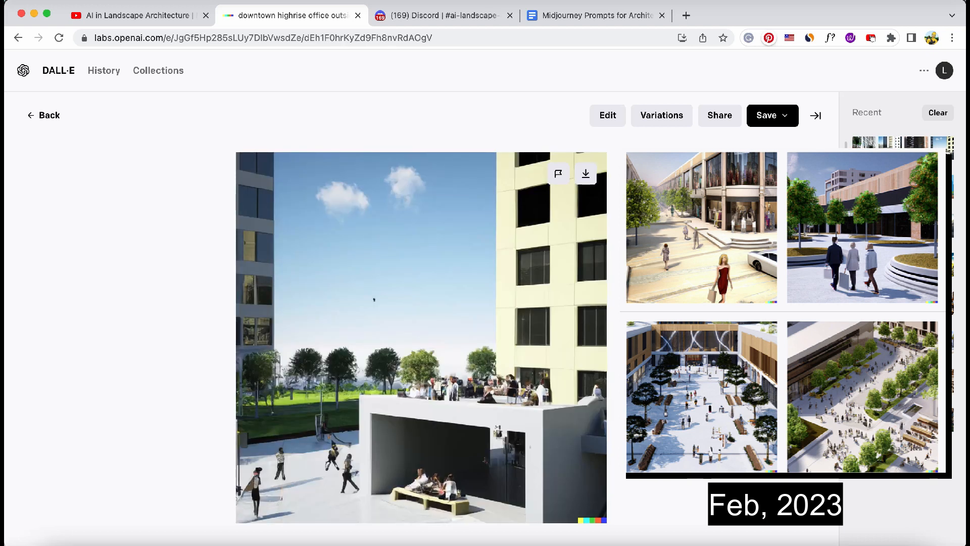
pyautogui.click(443, 15)
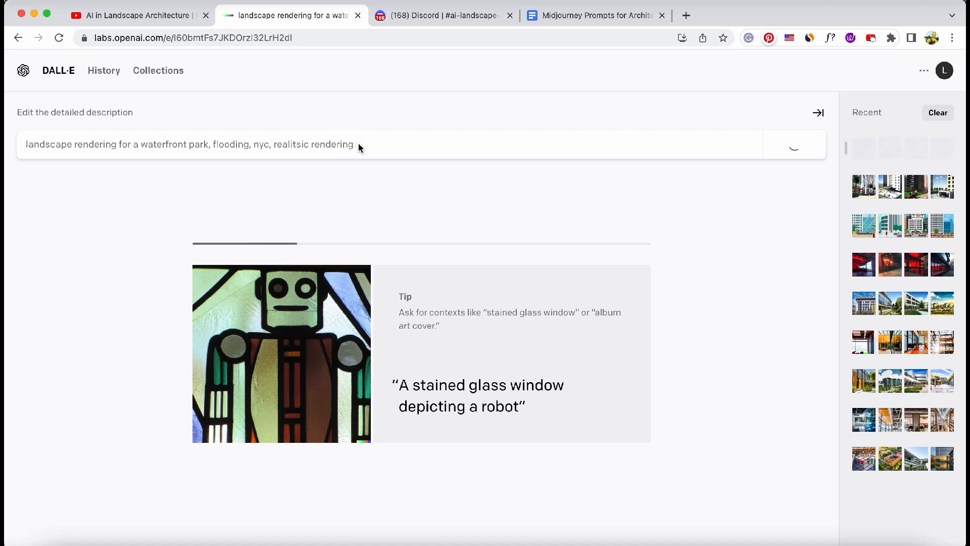
# Step: Enlarge a flooded waterfront park render, then return to the four-image grid
pyautogui.click(793, 144)
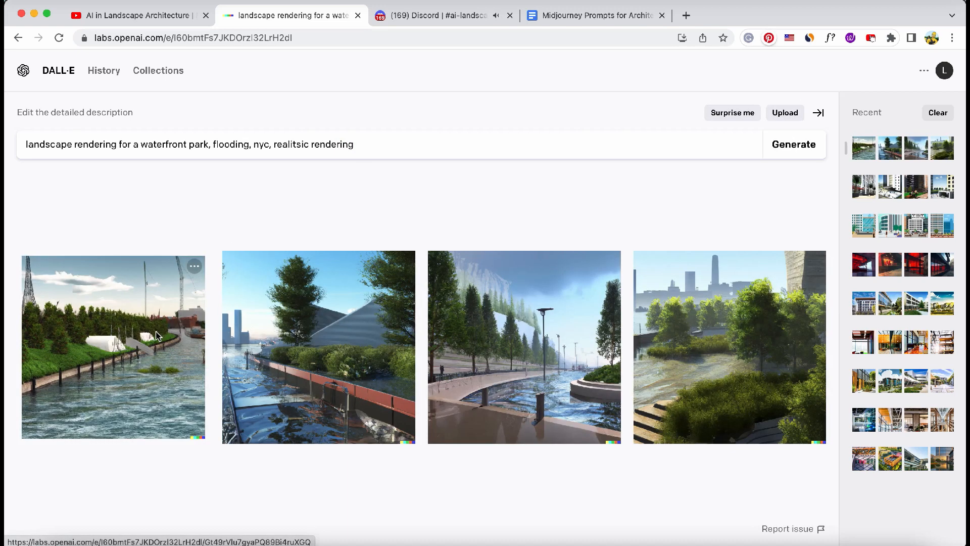
pyautogui.click(113, 346)
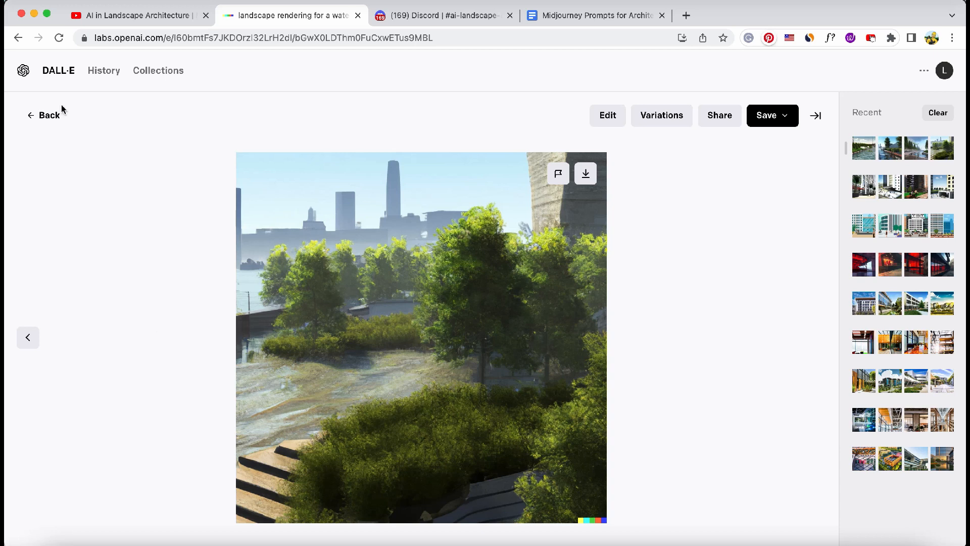
pyautogui.click(443, 15)
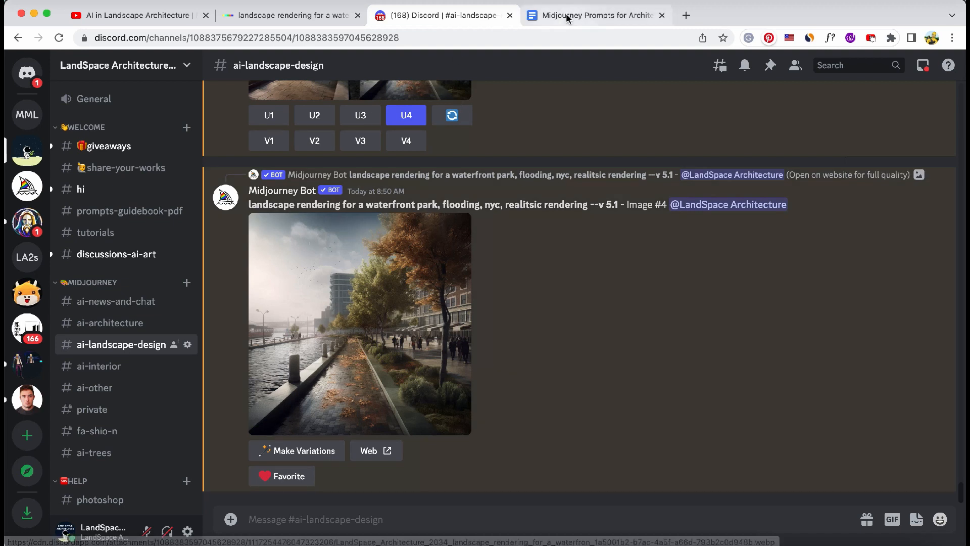
# Step: Select the Renzo Piano museum prompt in the Google Doc and bring it to DALL·E
pyautogui.click(592, 15)
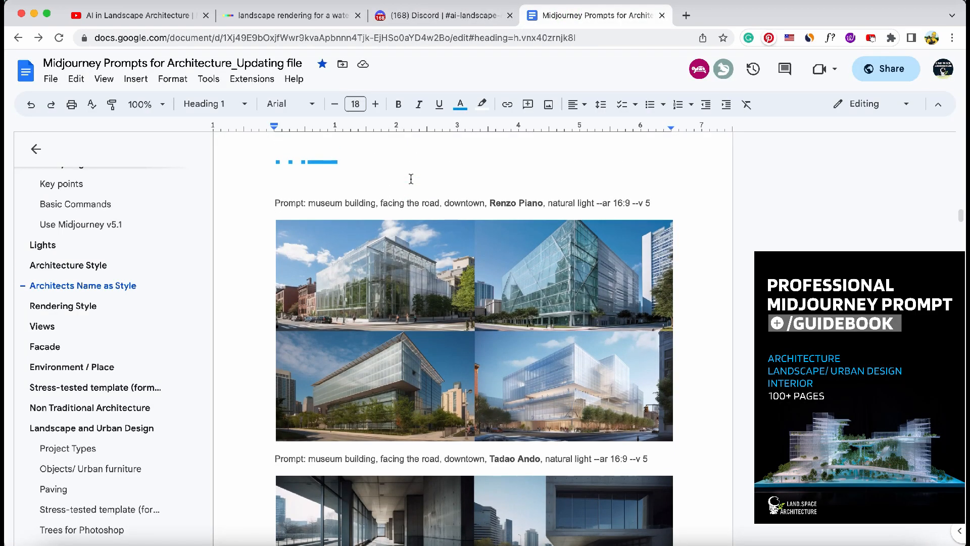
pyautogui.moveTo(309, 203); pyautogui.dragTo(628, 203)
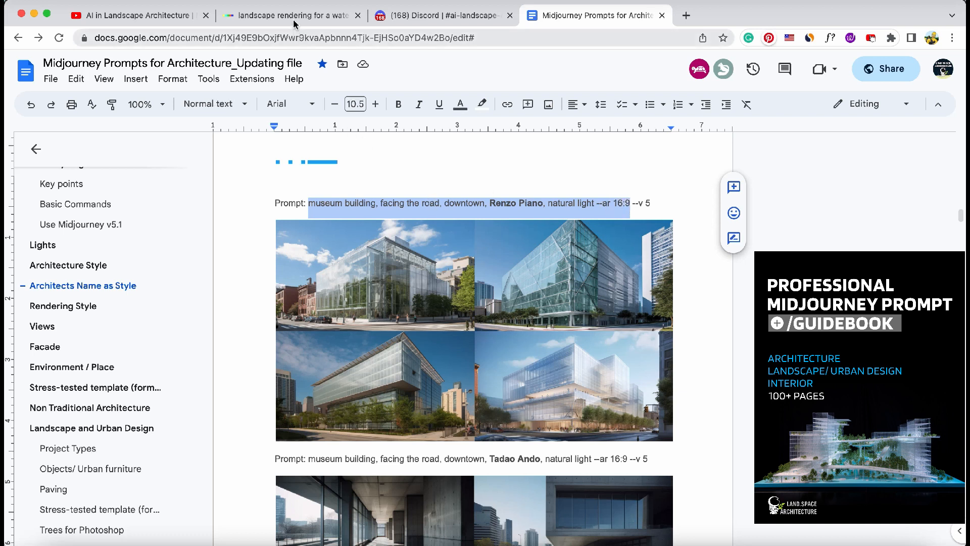
pyautogui.click(290, 14)
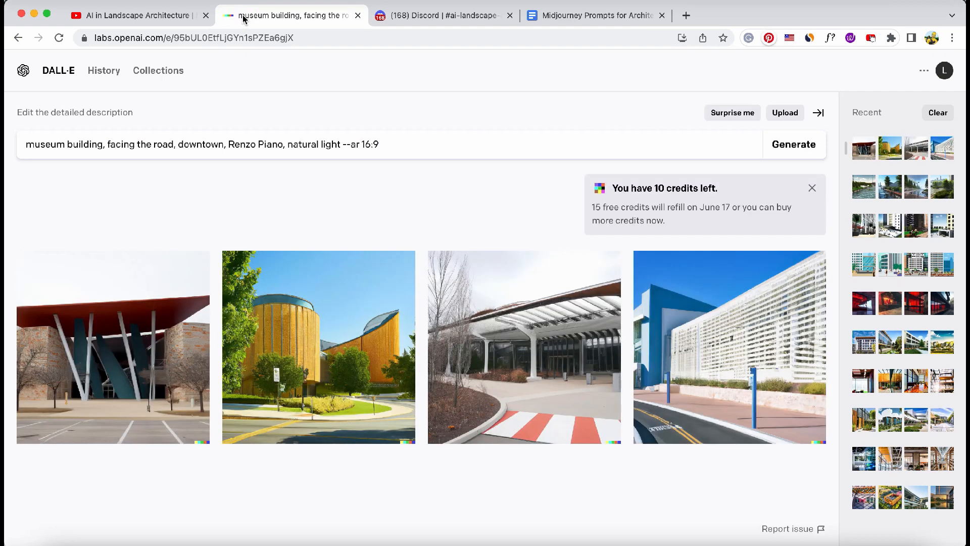
# Step: Bring the Bjarke Ingels downtown Austin high-rise prompt from the guidebook into DALL·E
pyautogui.click(442, 15)
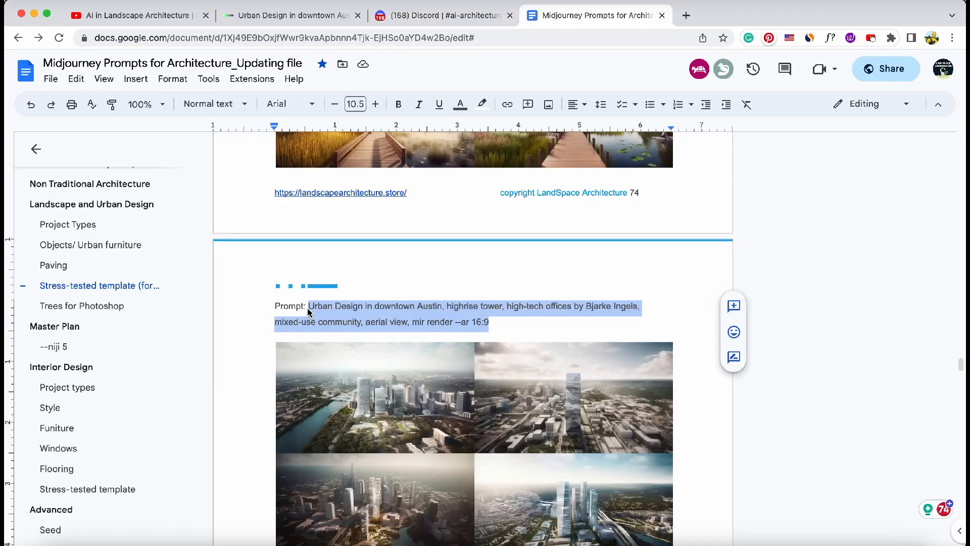
pyautogui.click(291, 14)
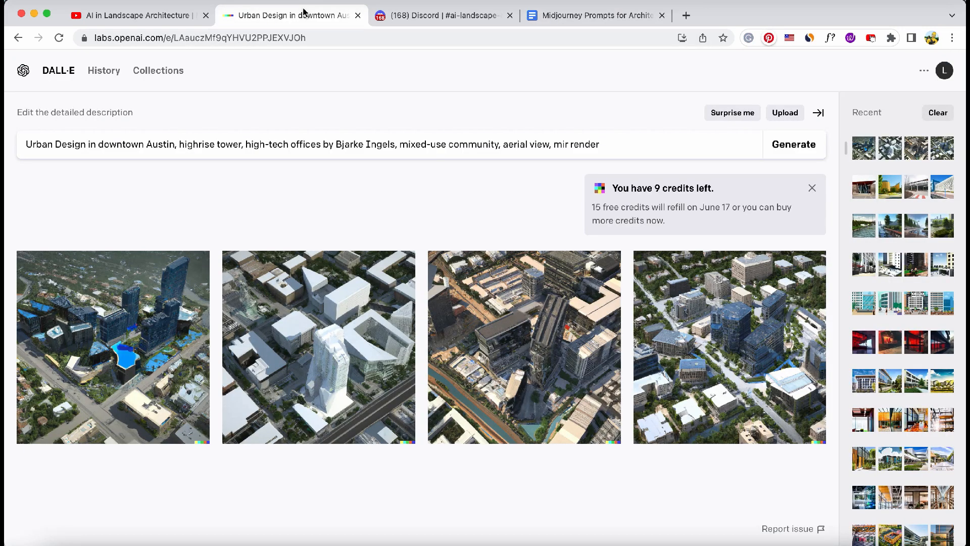
# Step: Enlarge the second Austin aerial render, then view Midjourney's coloured-light gallery corridor enlarged in Discord
pyautogui.click(113, 347)
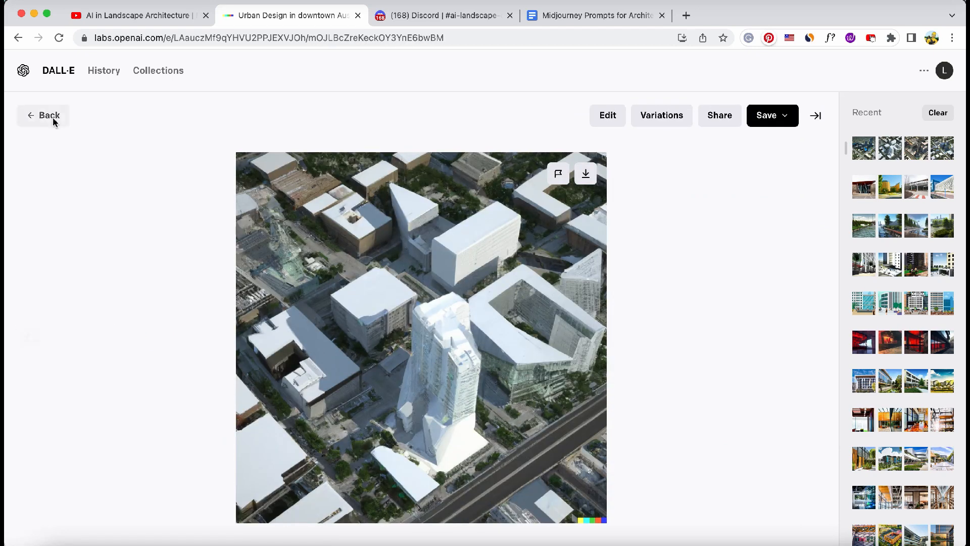
pyautogui.click(442, 14)
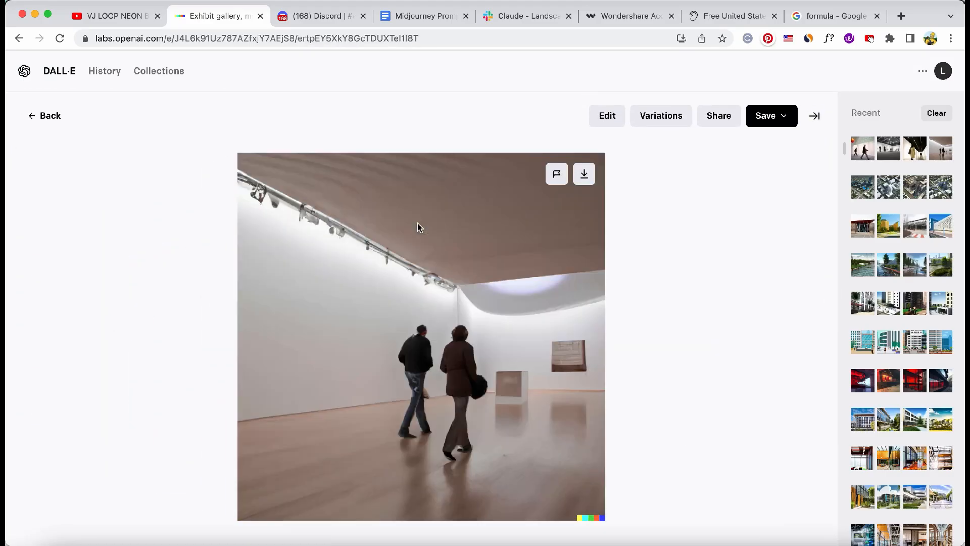
pyautogui.click(319, 16)
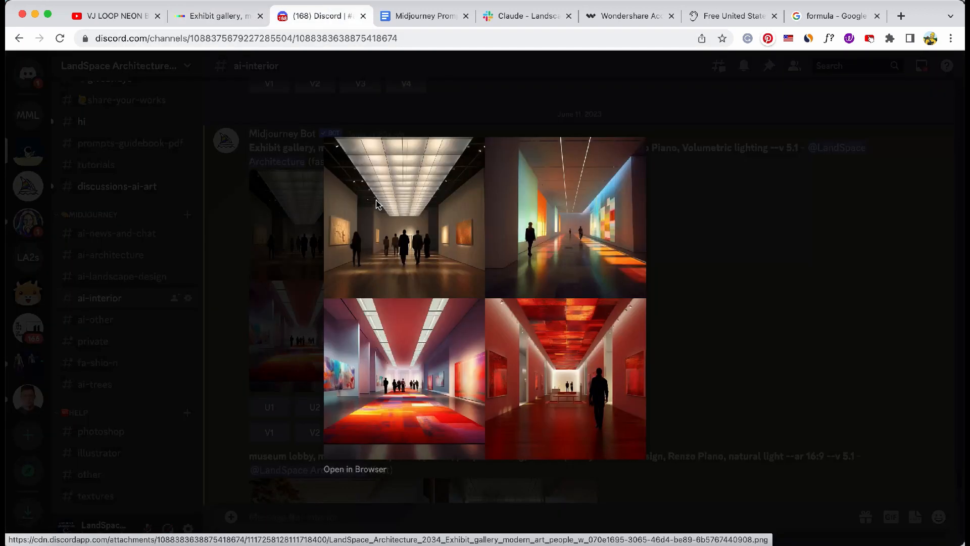
pyautogui.click(564, 217)
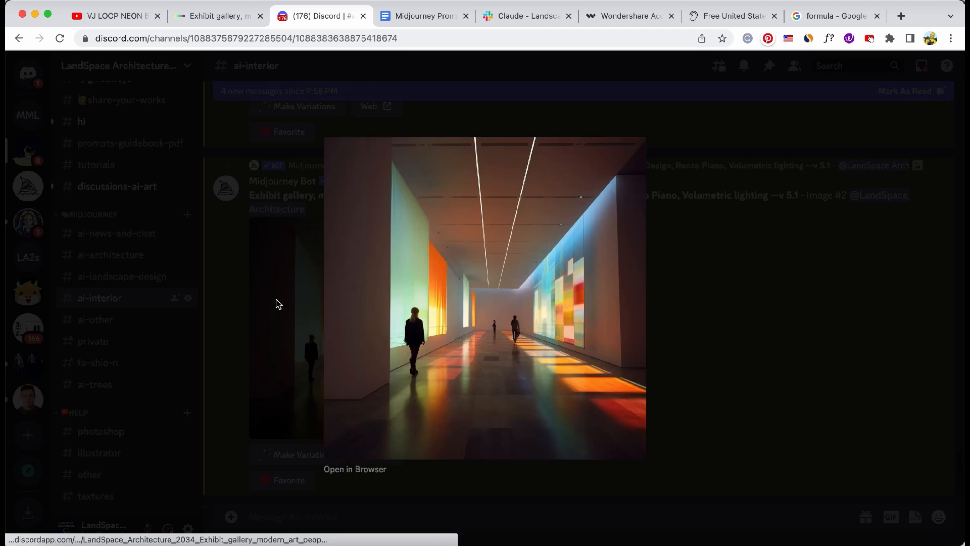